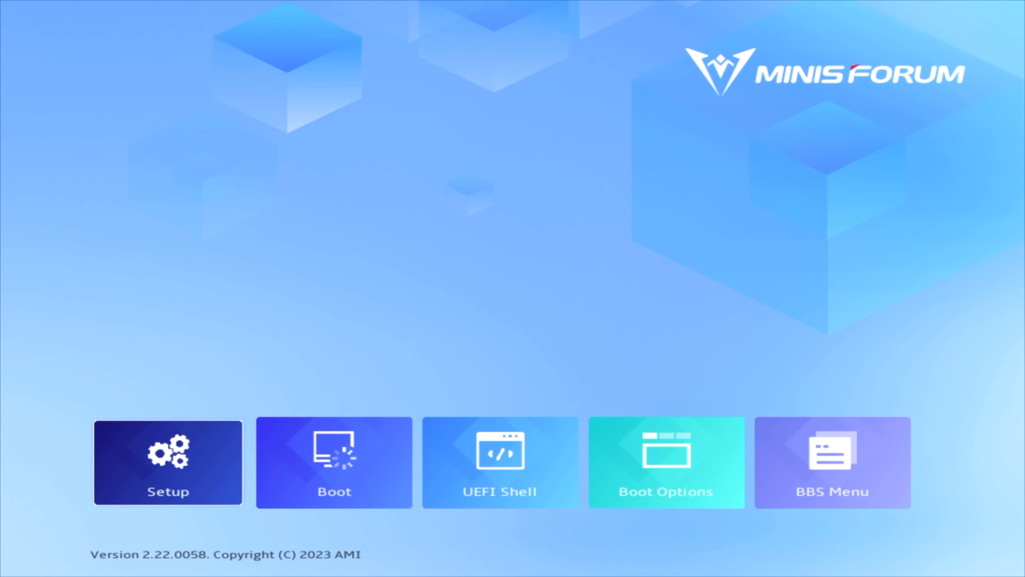
mouse_move(411, 283)
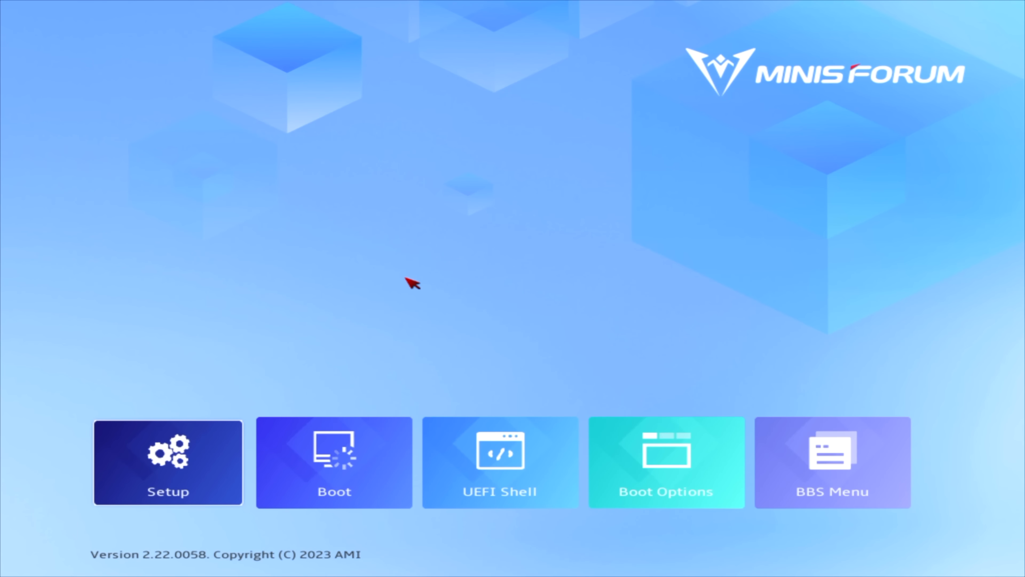
mouse_move(410, 283)
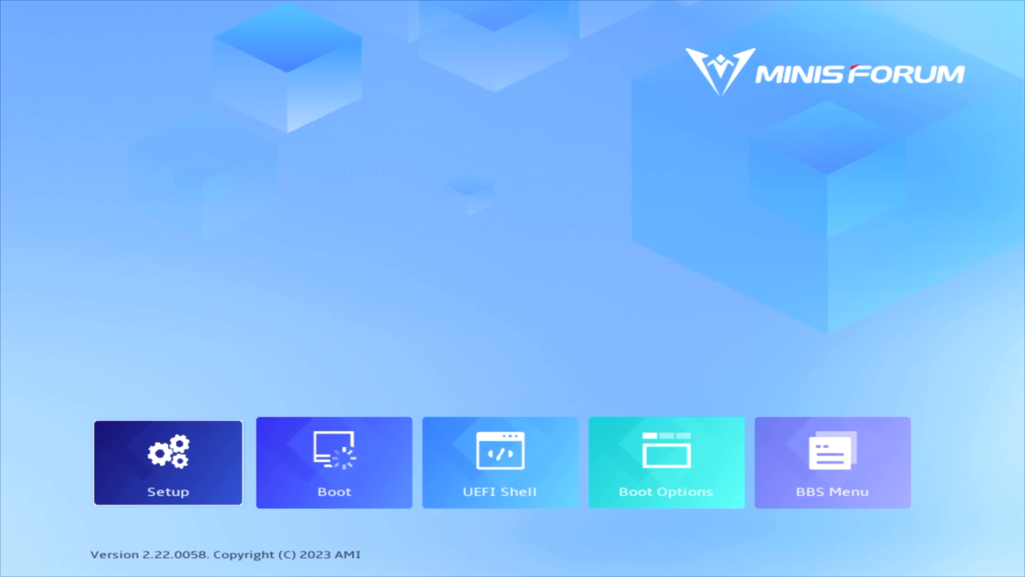
mouse_move(370, 341)
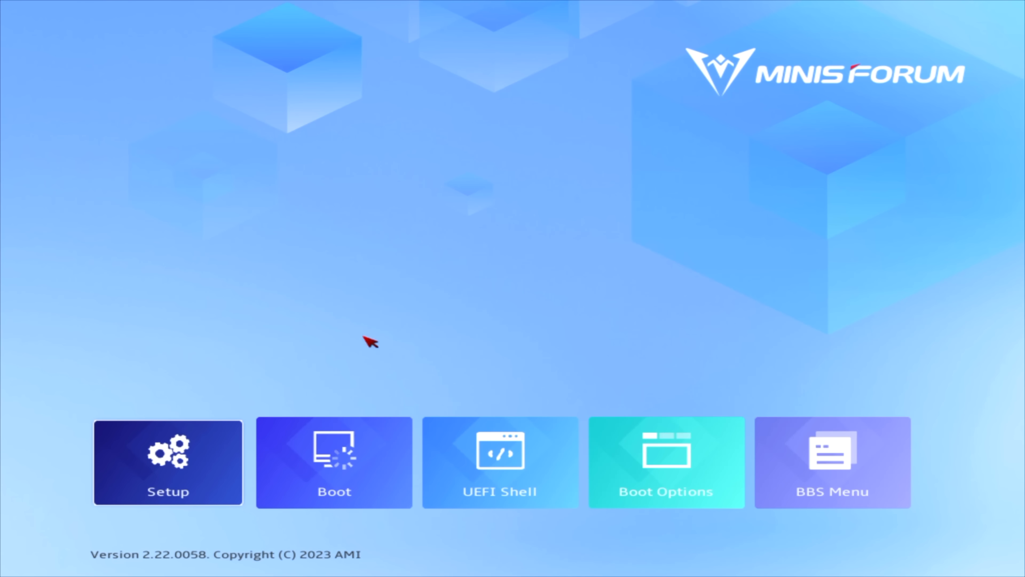
mouse_move(456, 265)
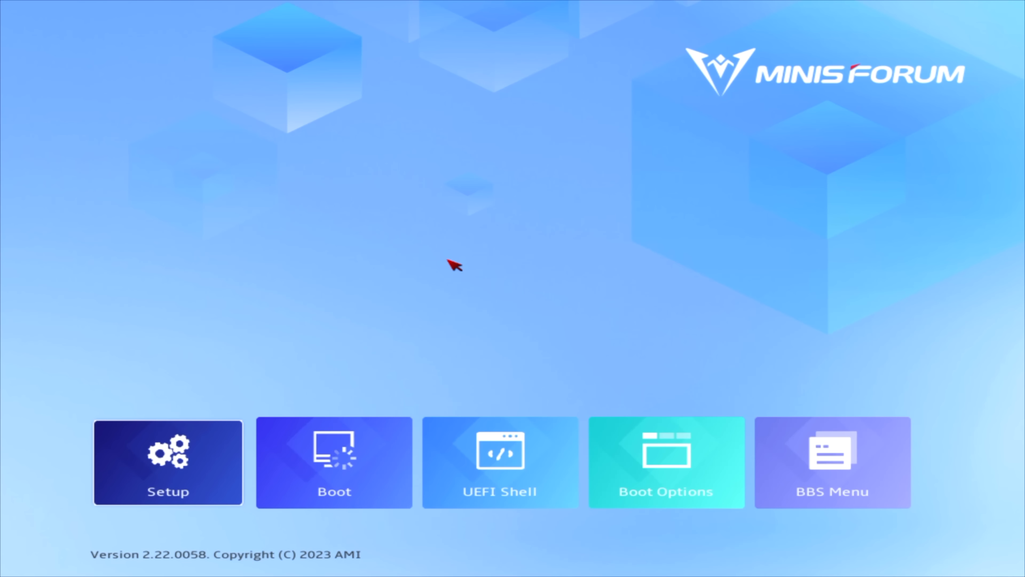
mouse_move(178, 460)
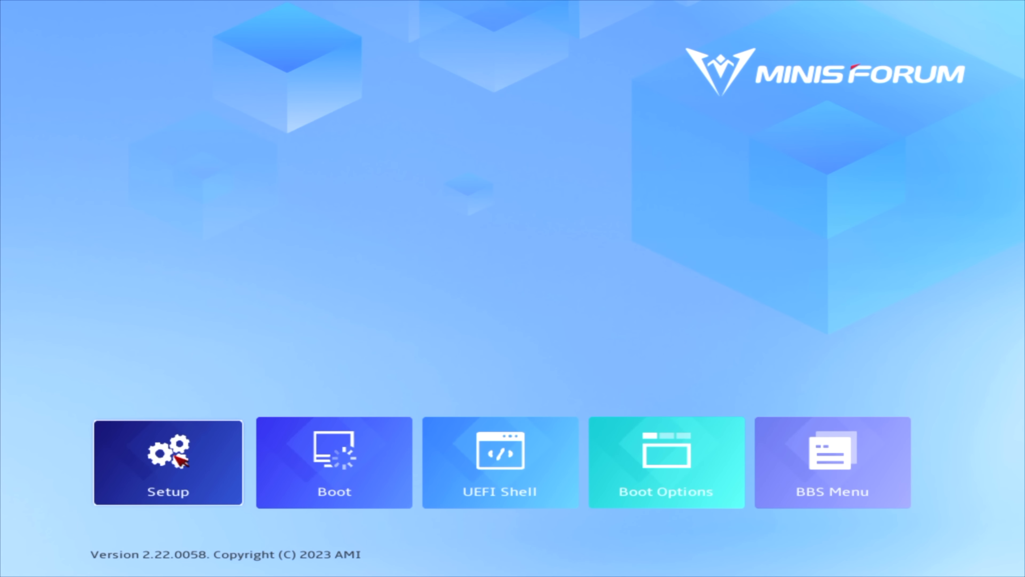
Set PowerLimit Setting under Advanced to Performance Mode
click(167, 463)
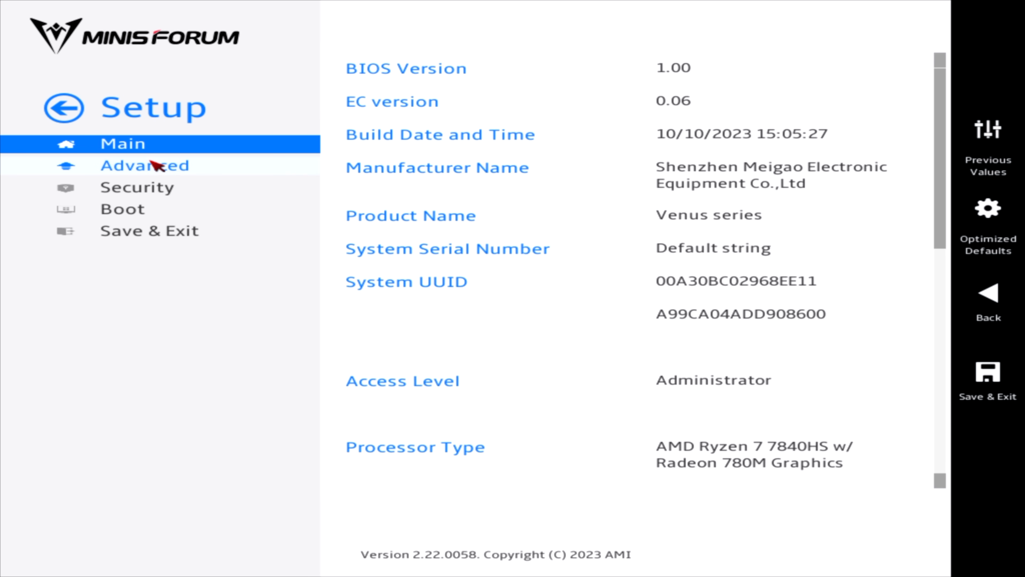
click(145, 165)
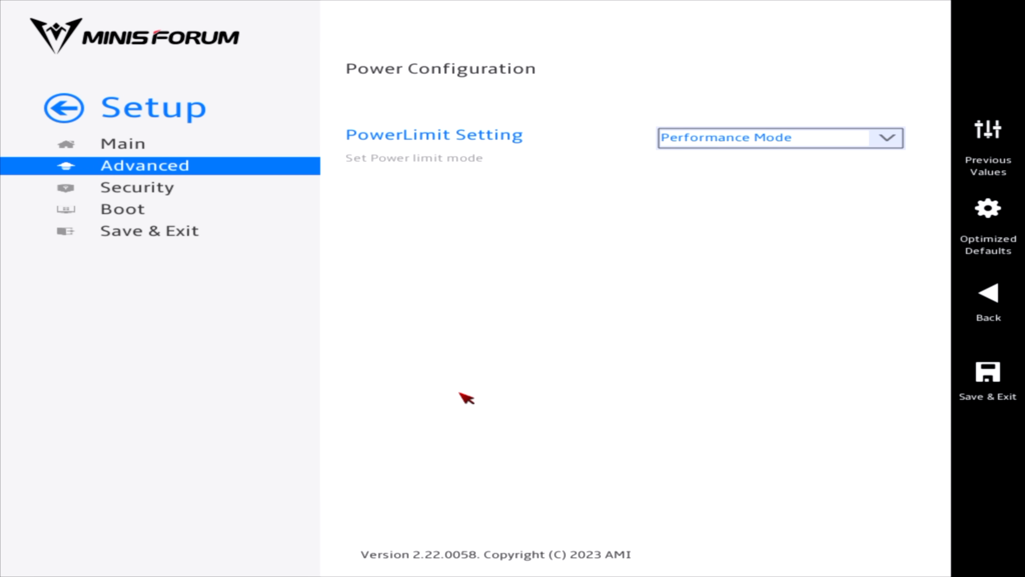
mouse_move(385, 197)
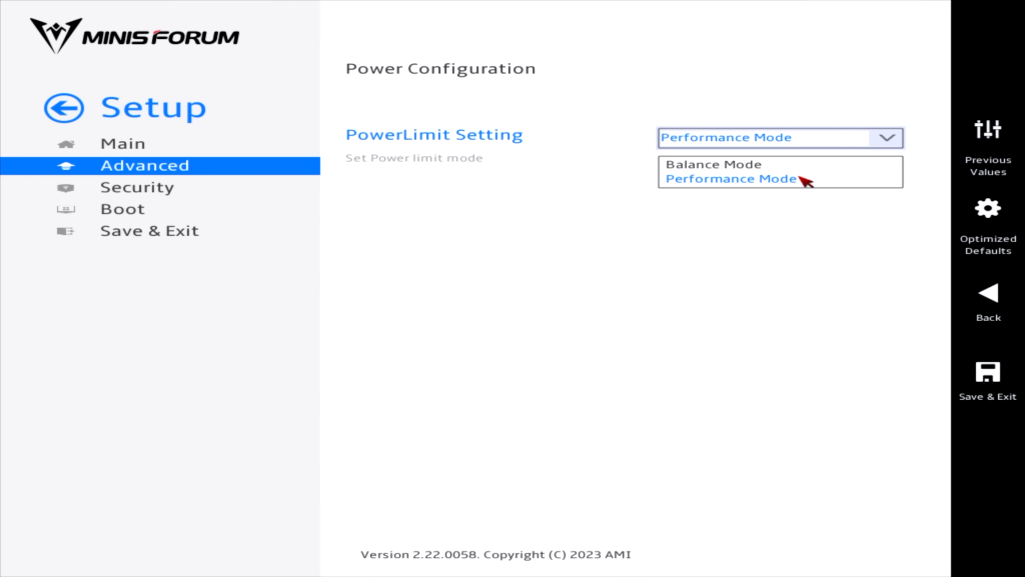
click(713, 164)
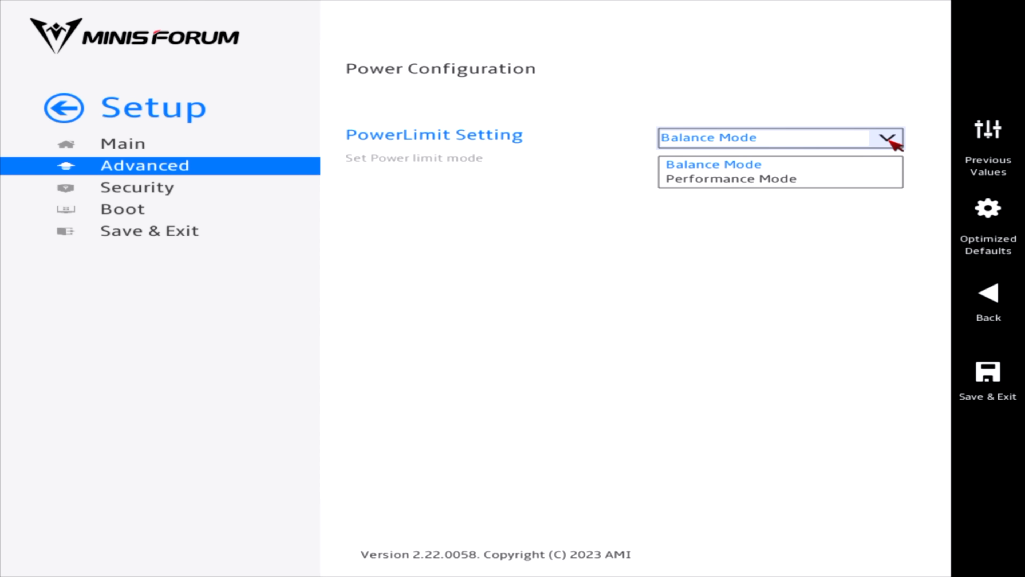
click(732, 178)
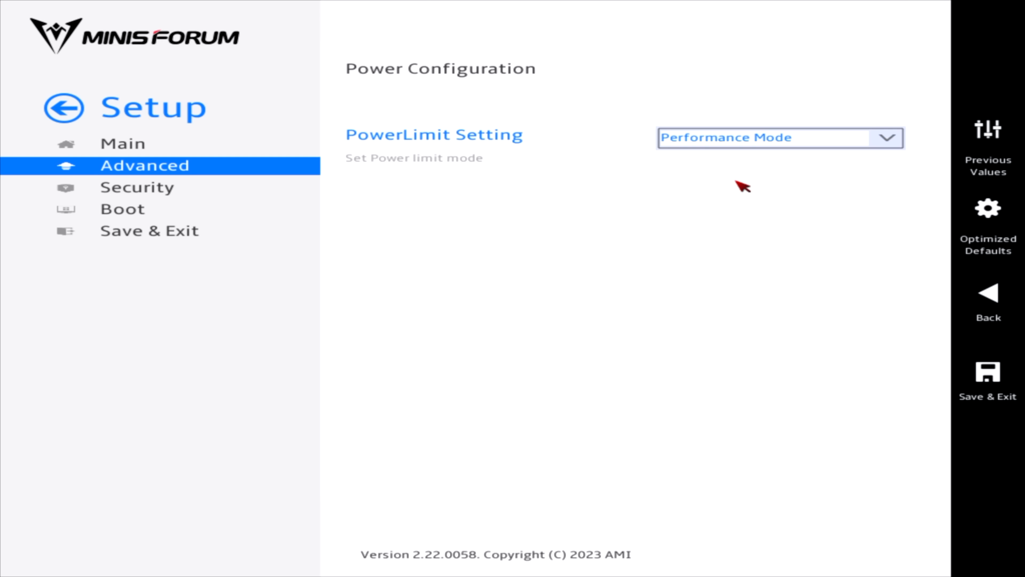
mouse_move(952, 384)
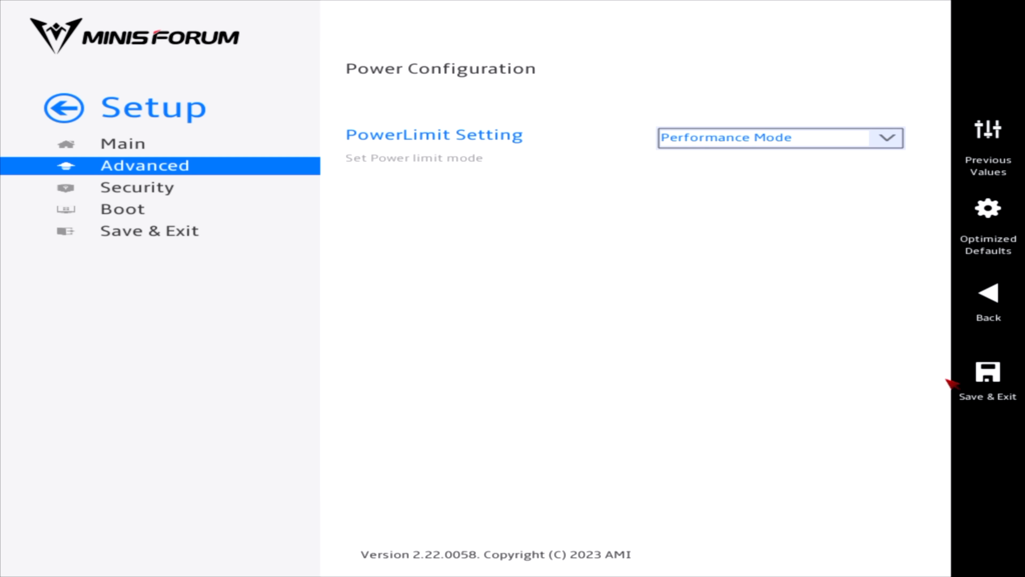
Save the BIOS configuration and exit setup into Windows
click(988, 373)
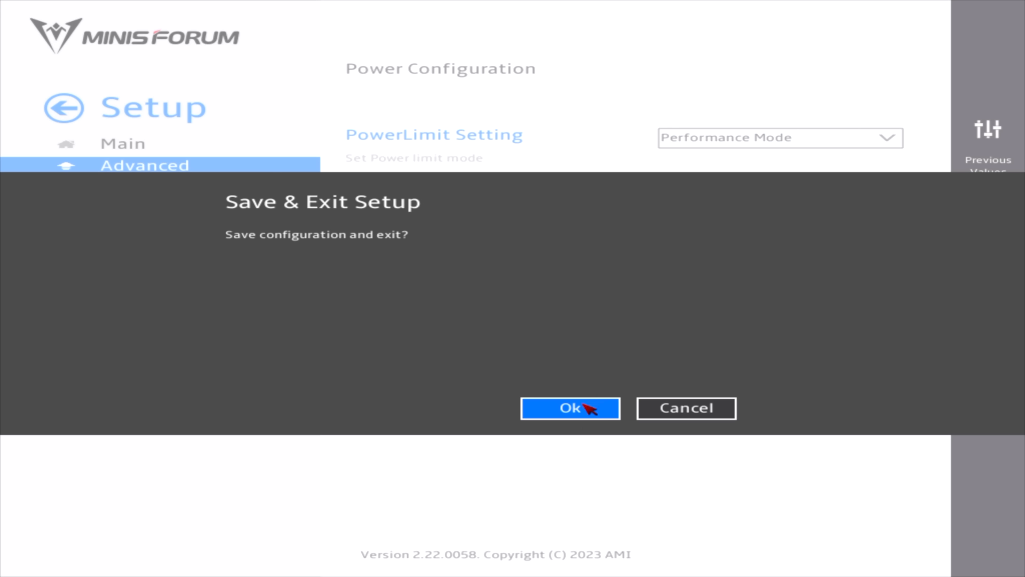
click(568, 407)
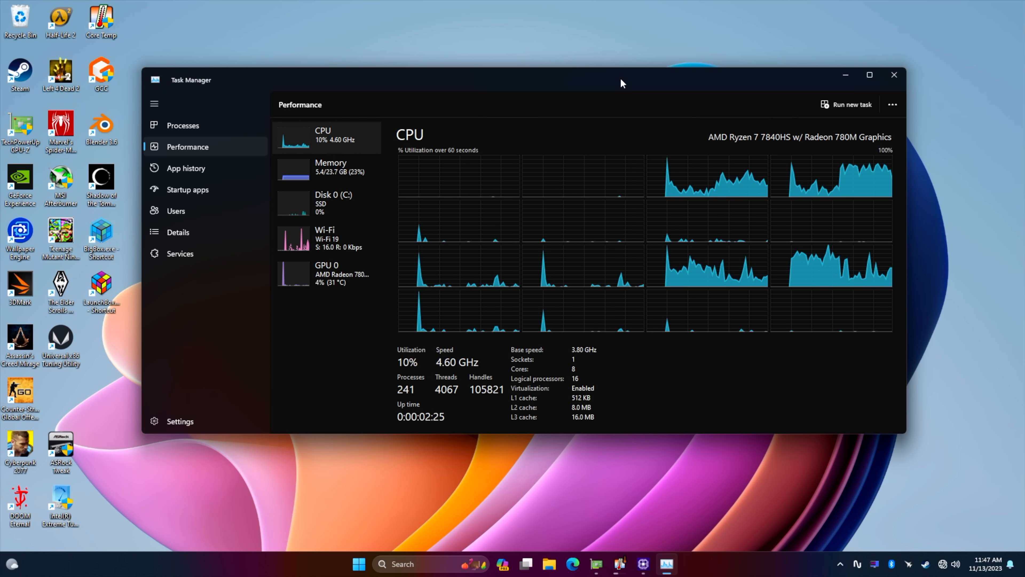
Review the Memory and Radeon 780M GPU 0 pages, then minimize Task Manager
click(330, 166)
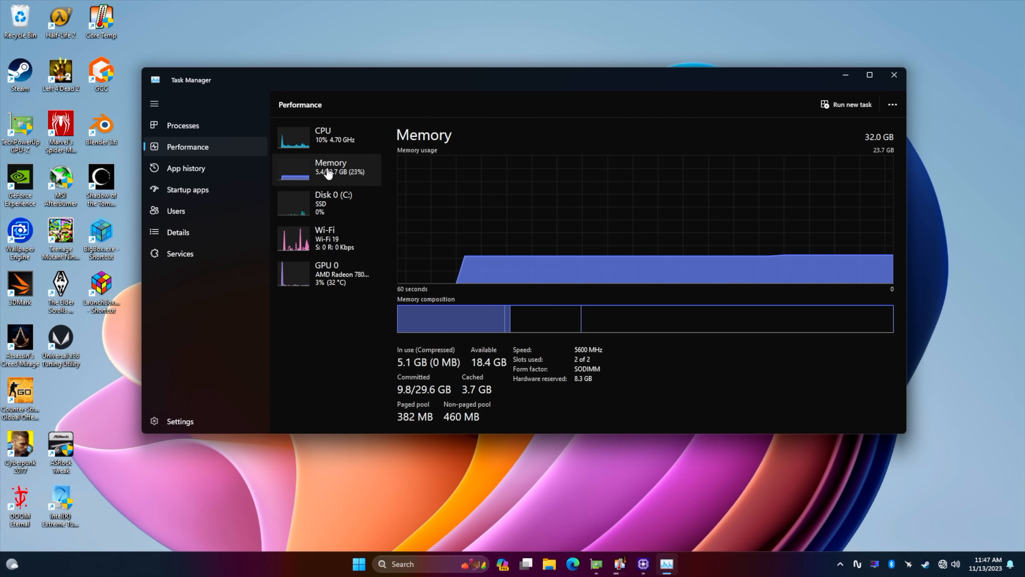
mouse_move(347, 280)
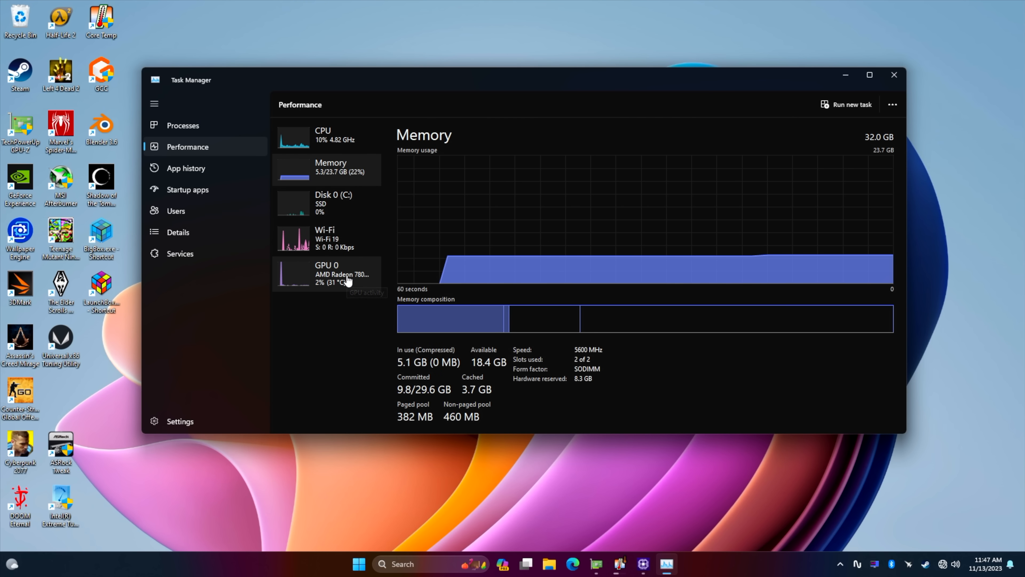
click(327, 273)
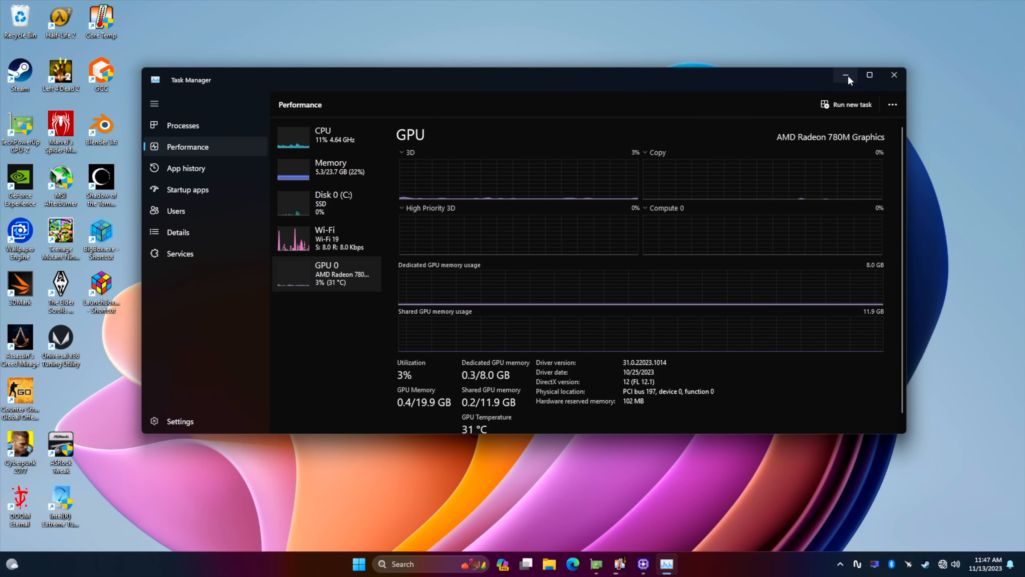
click(845, 74)
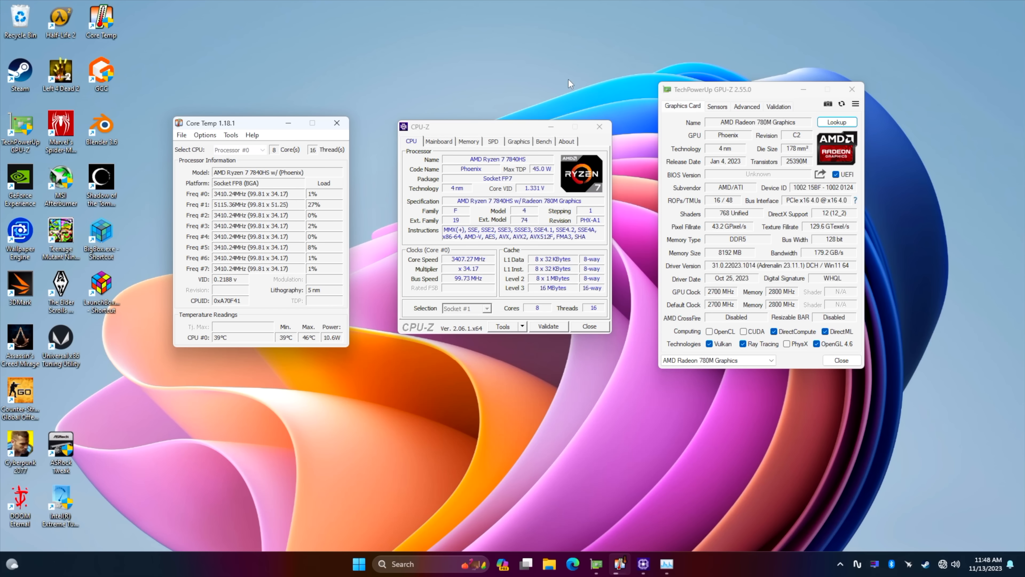
mouse_move(292, 114)
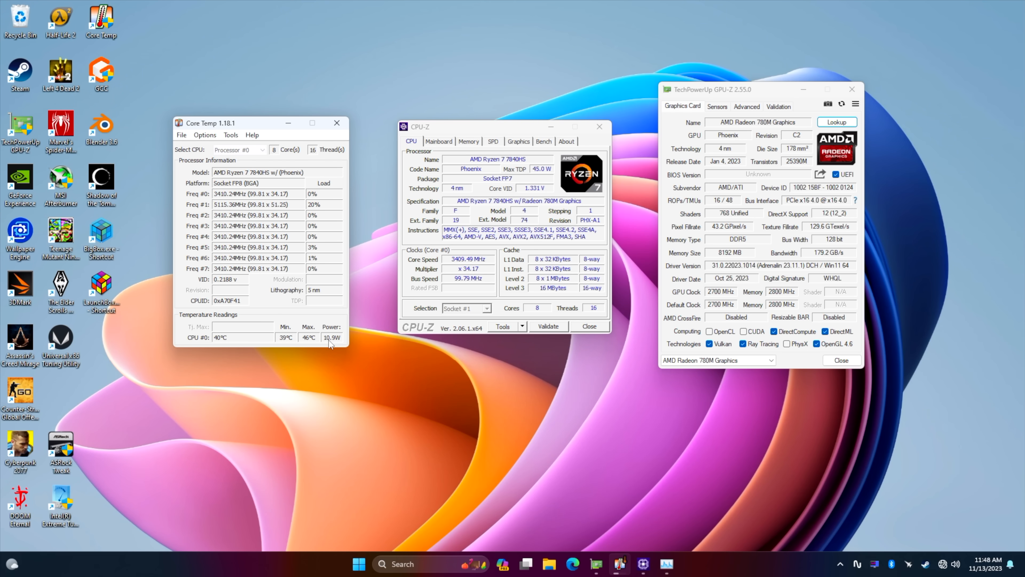
Run the CPU-Z Bench CPU test and start the GPU-Z render test
click(543, 141)
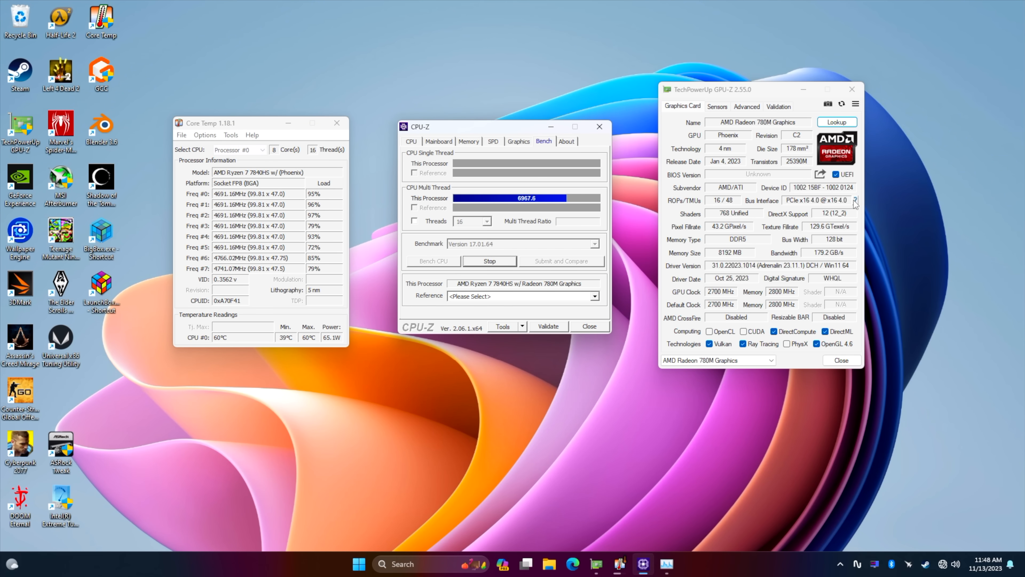
click(854, 200)
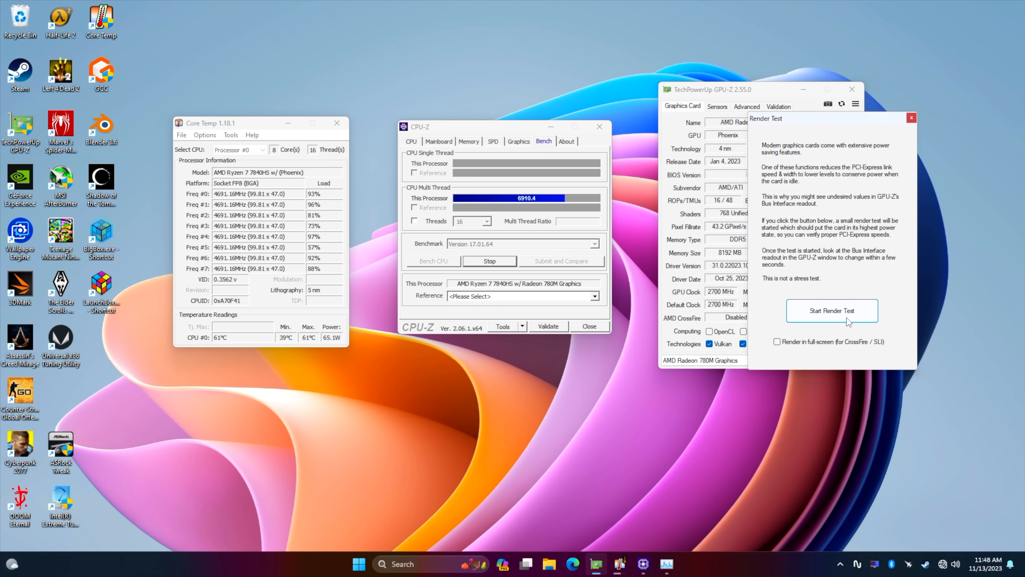
click(832, 311)
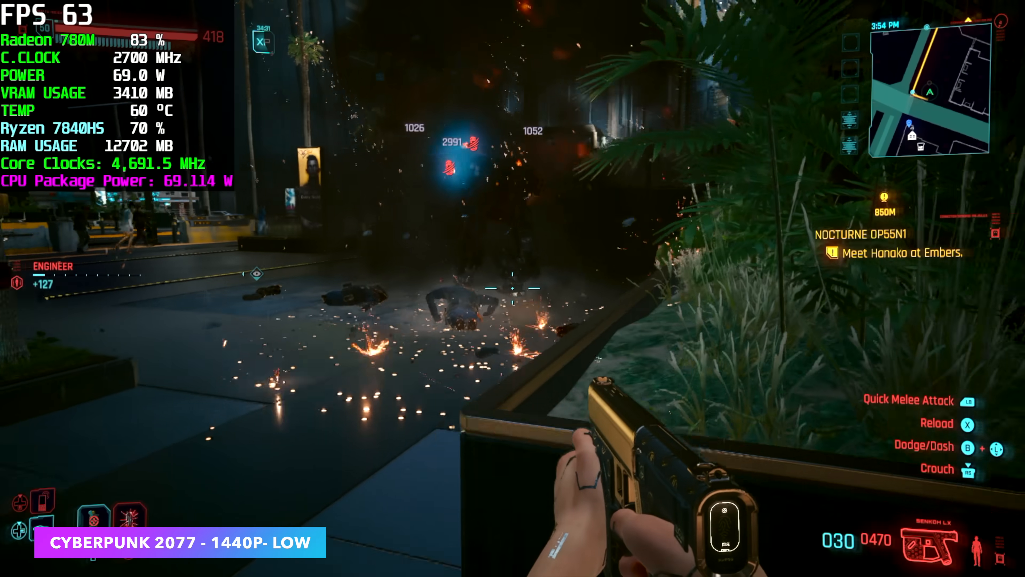
mouse_move(513, 288)
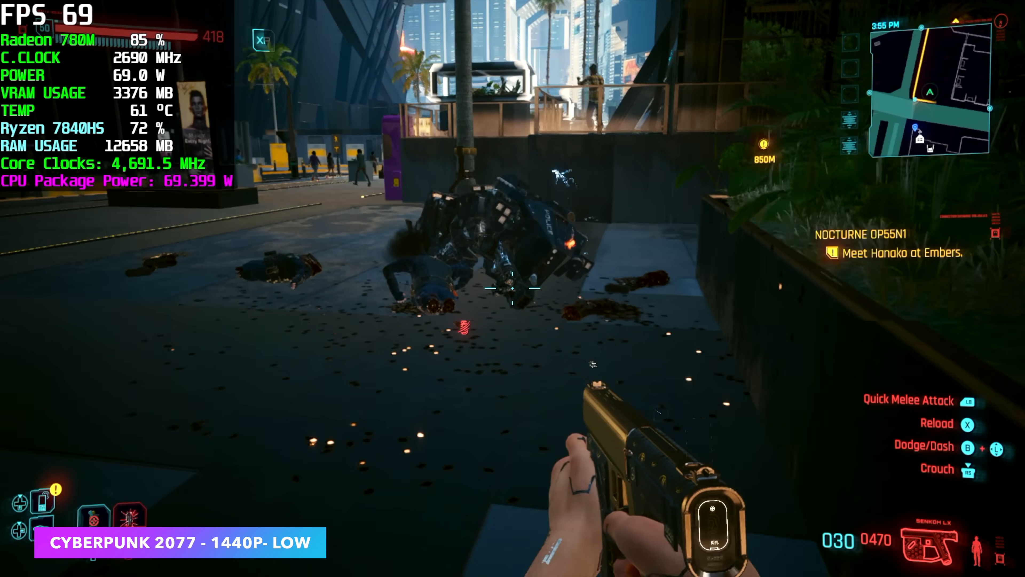
mouse_move(512, 289)
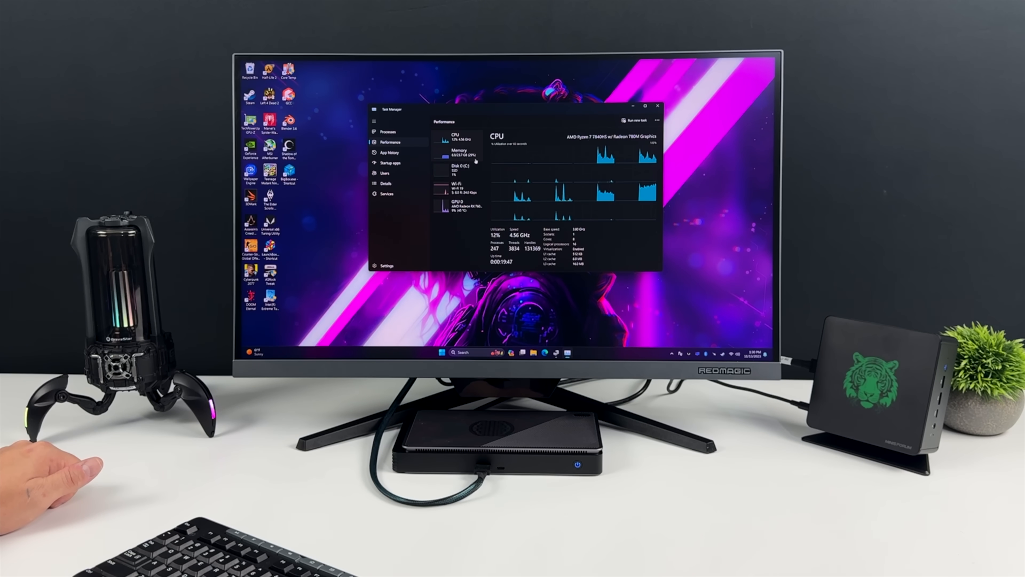
Check Memory usage and confirm the GPU listed is the Radeon RX 7600M XT
click(458, 154)
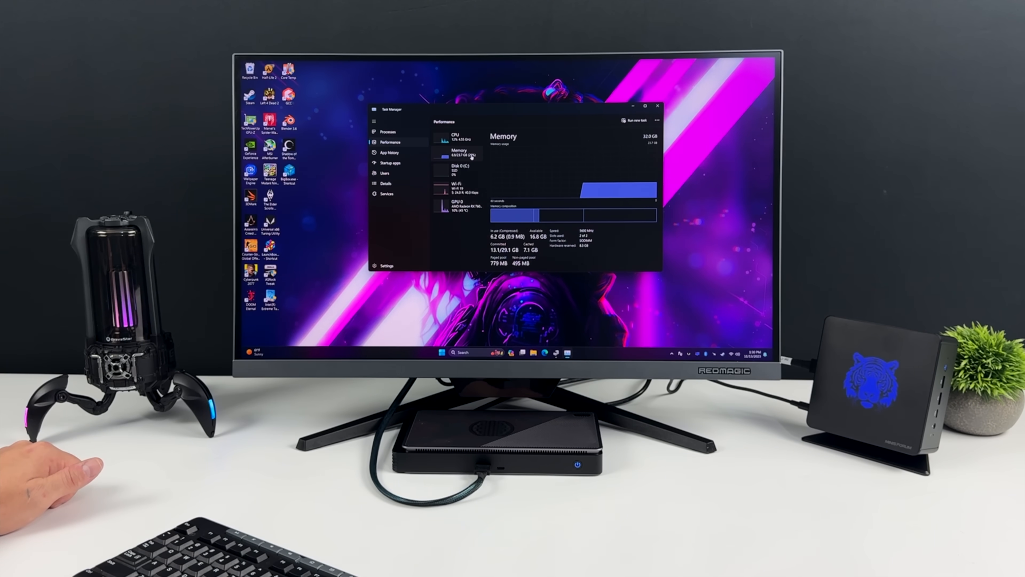
click(449, 205)
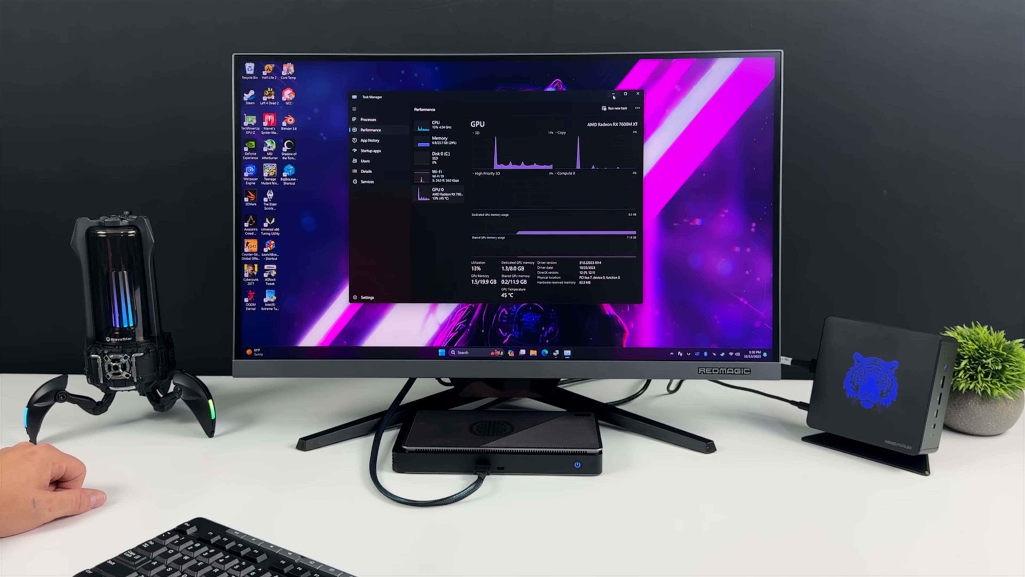
click(635, 94)
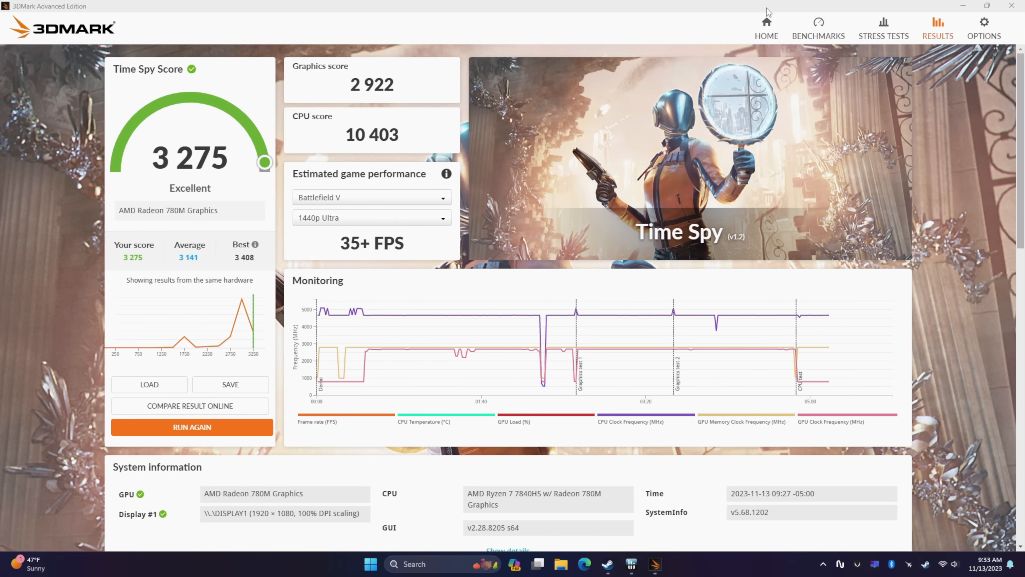
Scroll to the RX 7600M XT Time Spy score of 10,422 below the 780M's 3,275
scroll(down, 3)
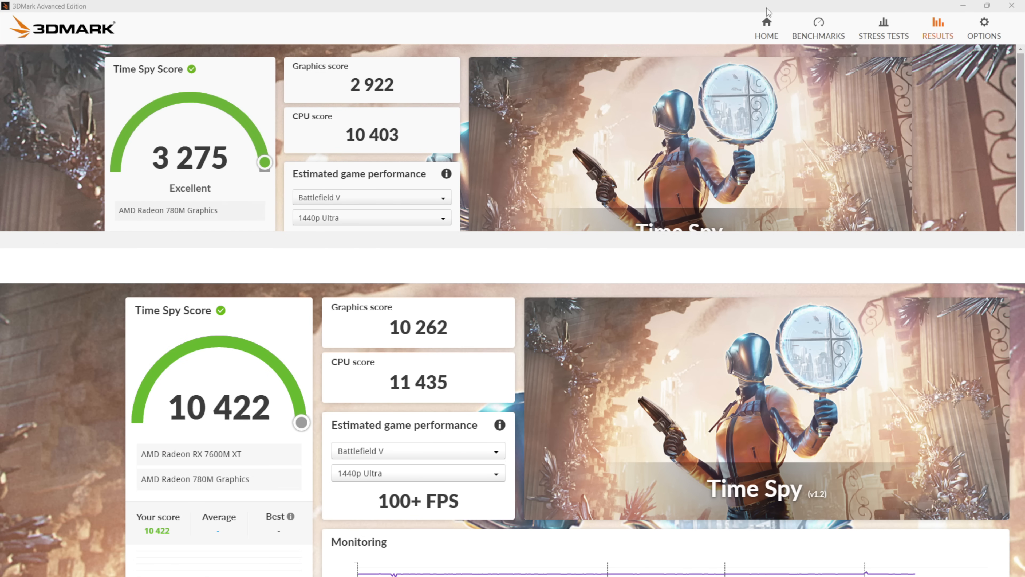